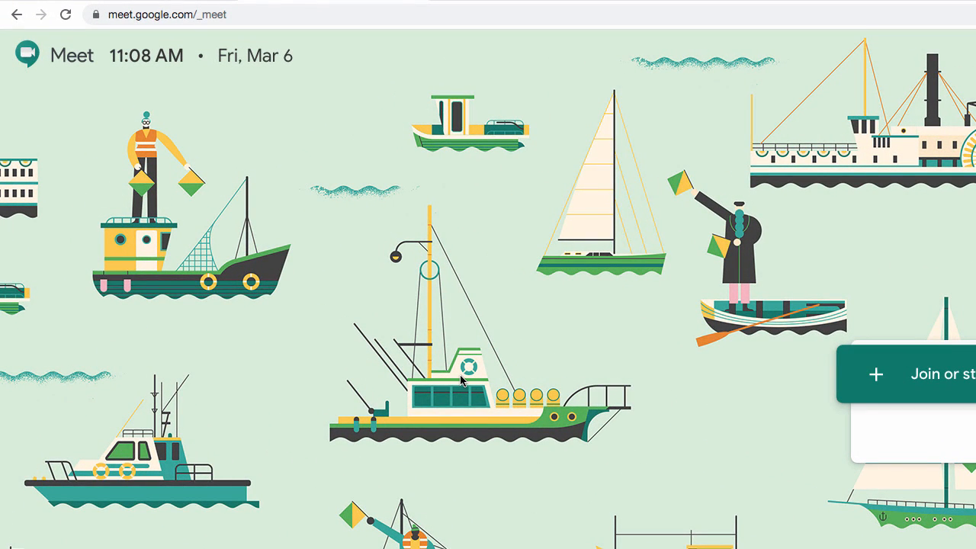
mouse_move(294, 22)
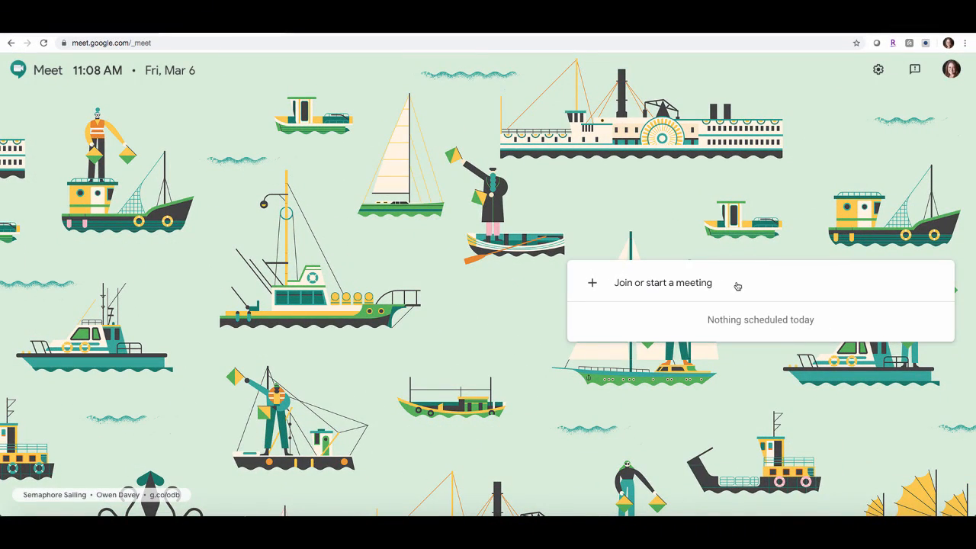
Start a meeting nicknamed 'Training Meeting' and continue to its preview screen.
click(663, 282)
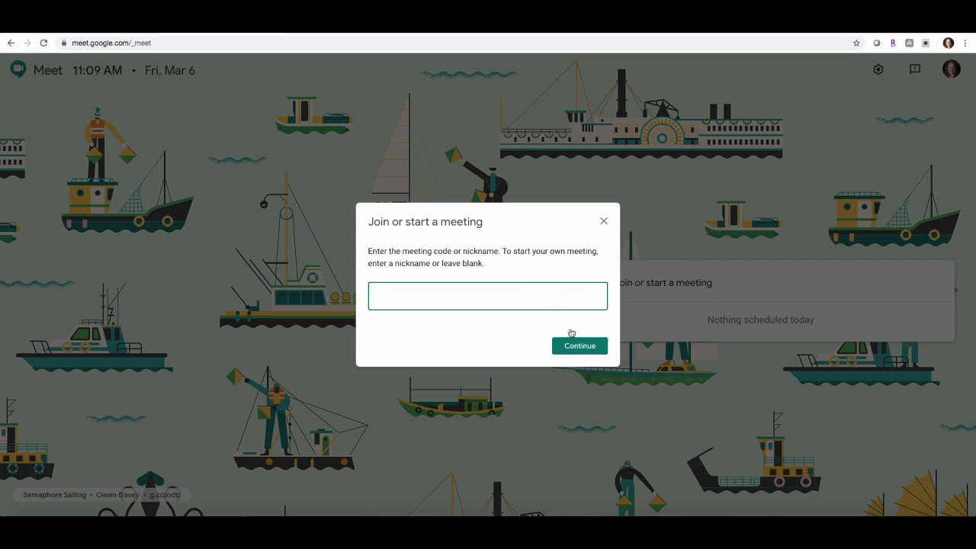
mouse_move(578, 346)
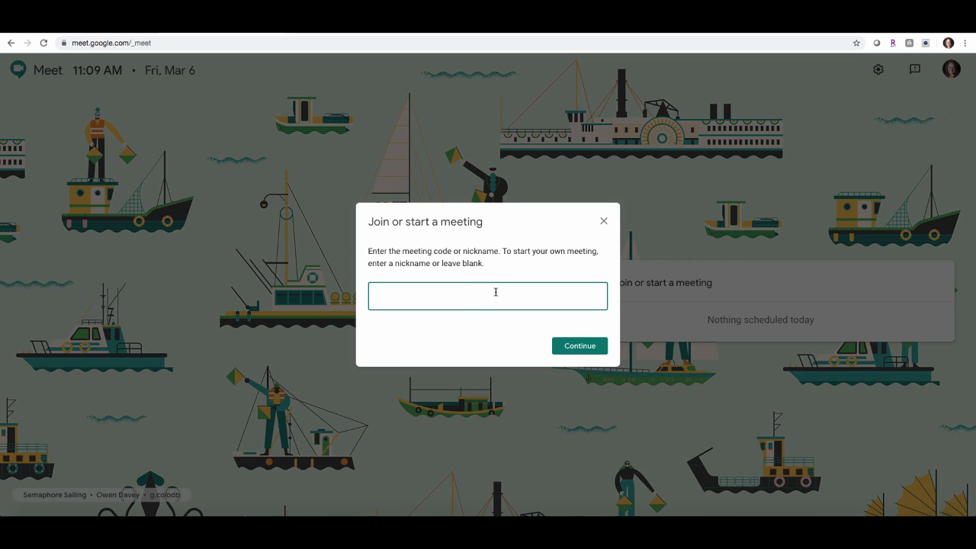
text(Training Meeting)
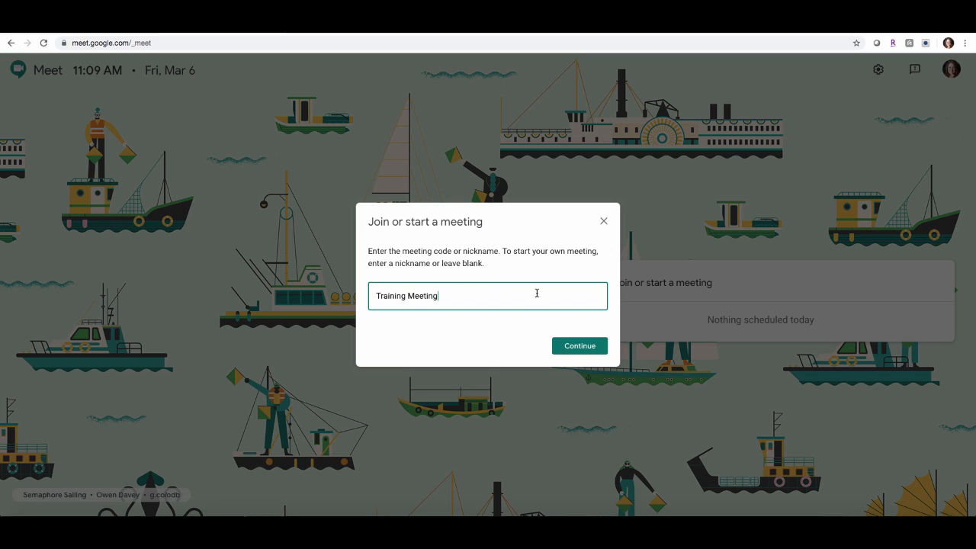
click(579, 345)
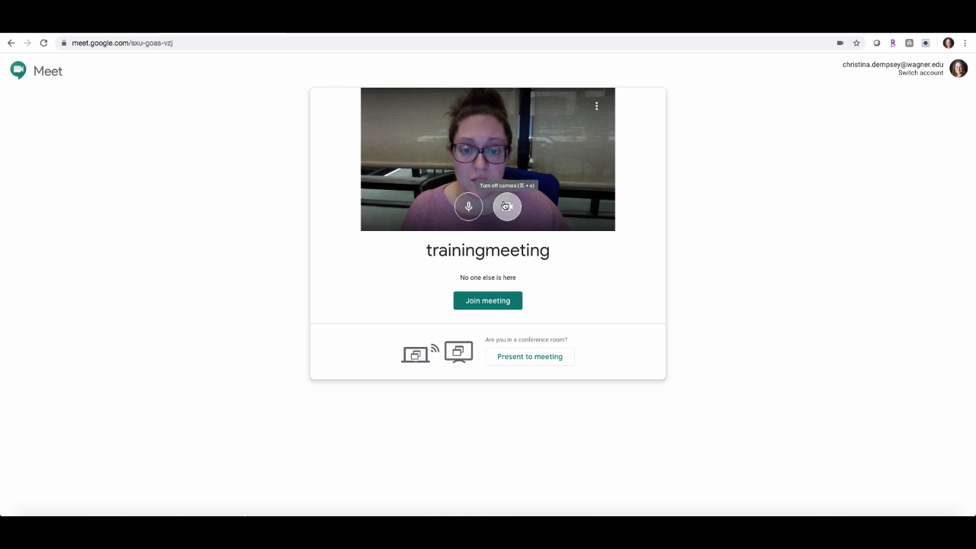
mouse_move(468, 207)
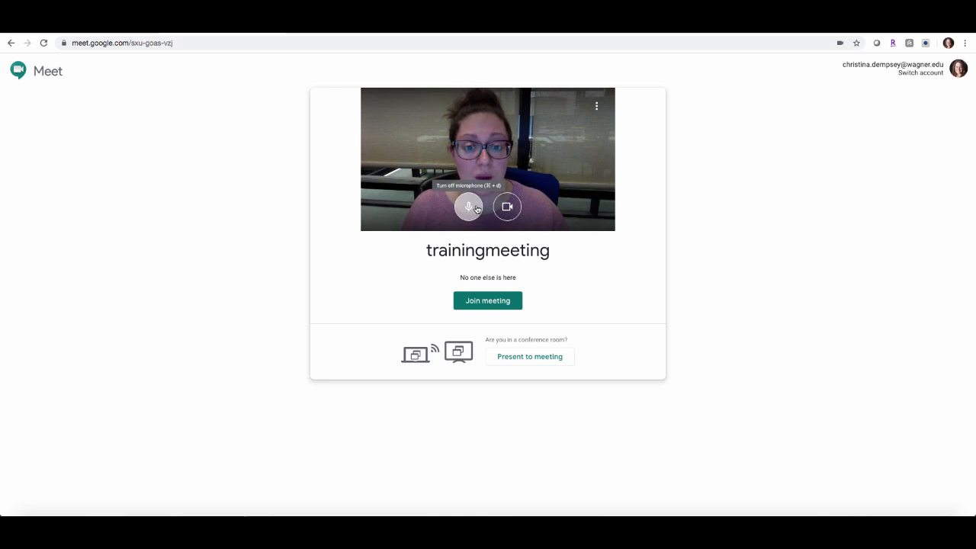
mouse_move(507, 207)
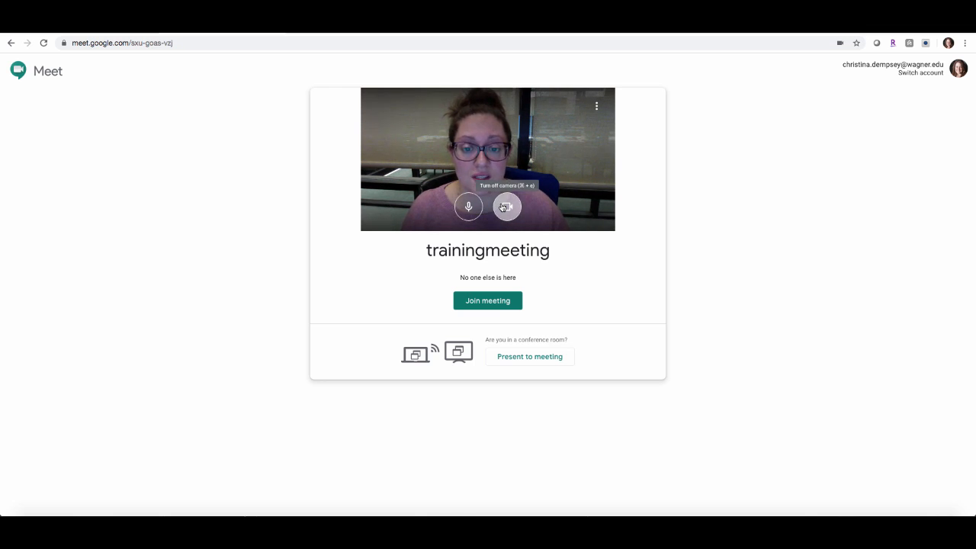
Turn camera and microphone off on the preview, then join the trainingmeeting call.
click(506, 207)
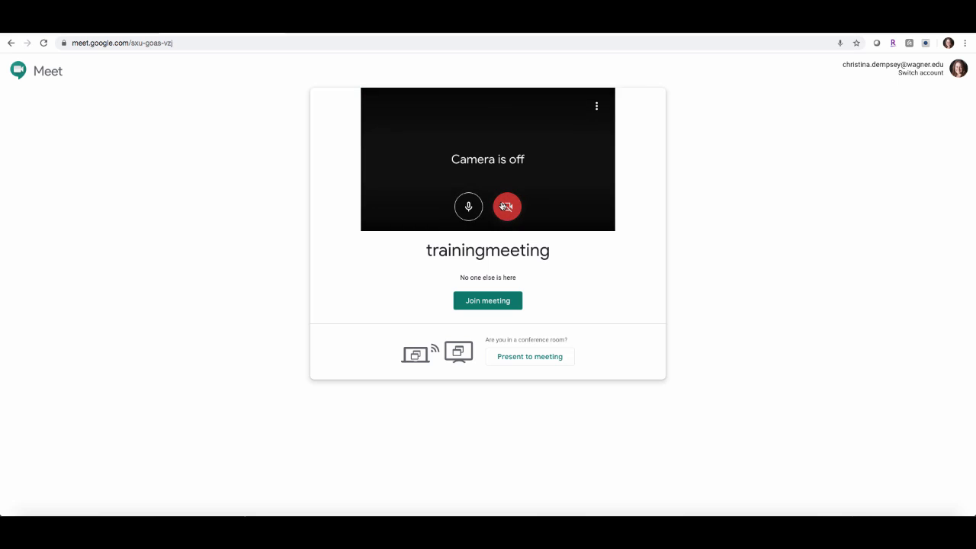
mouse_move(469, 207)
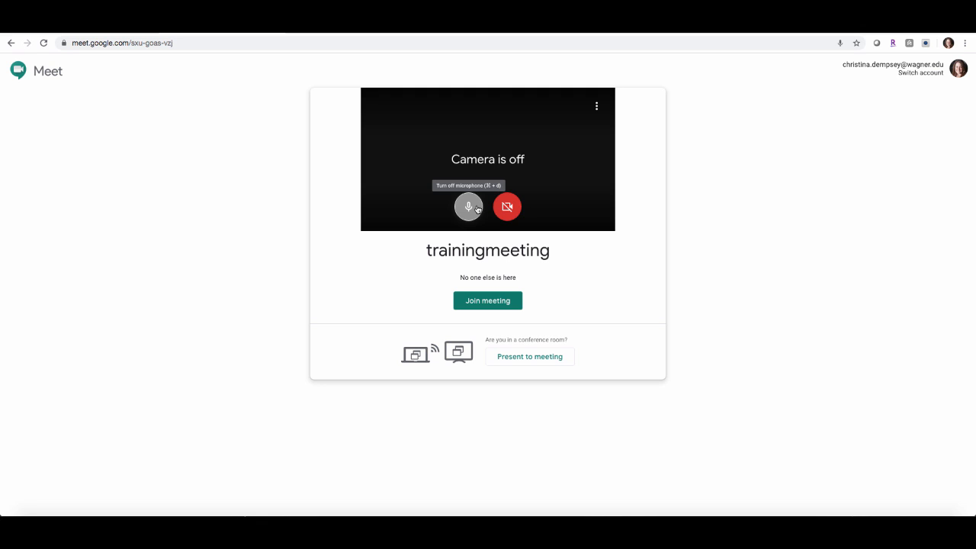
click(468, 206)
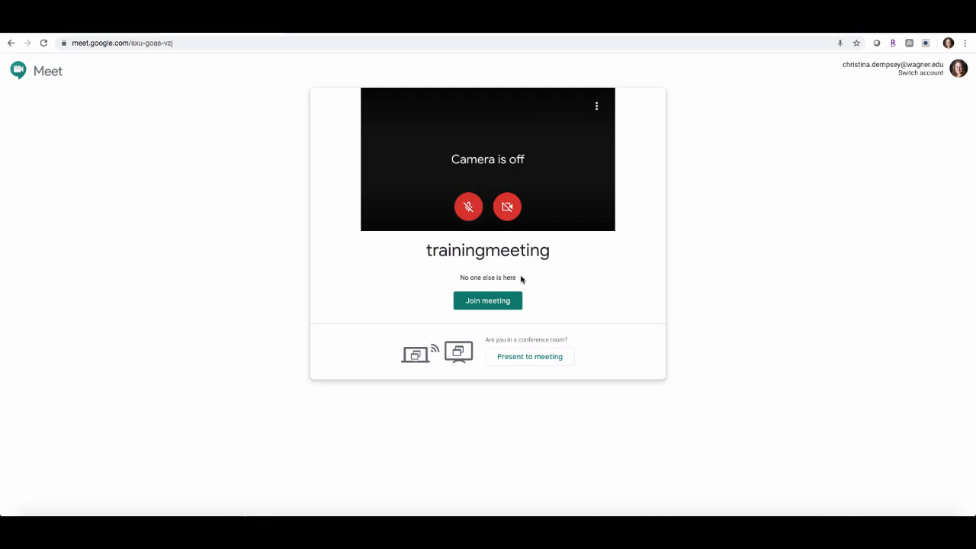
click(488, 300)
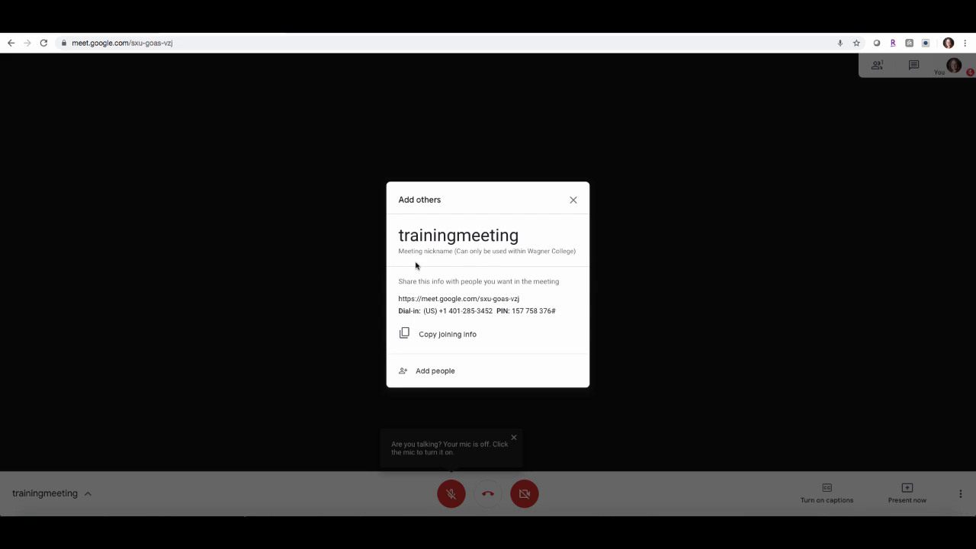
mouse_move(456, 263)
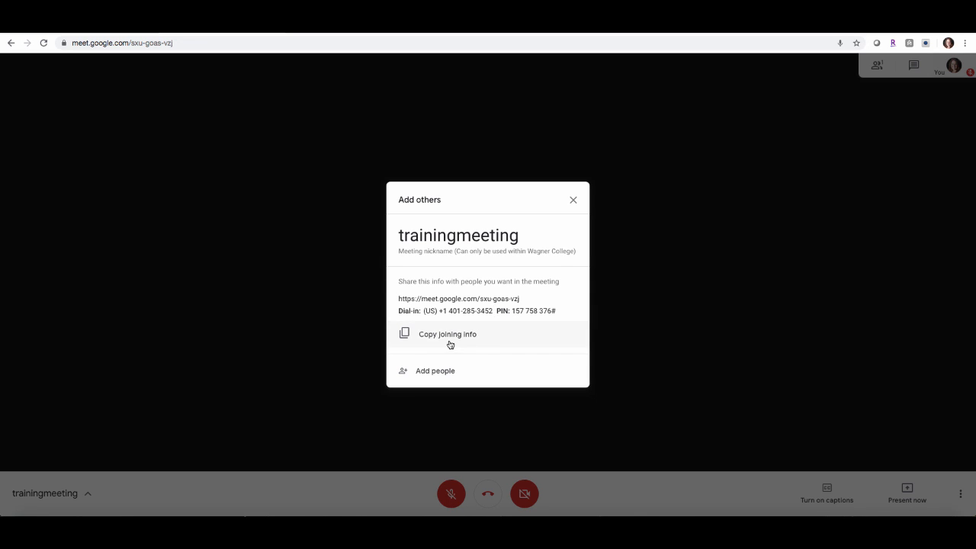
Copy the trainingmeeting joining info from the Add others dialog.
click(447, 334)
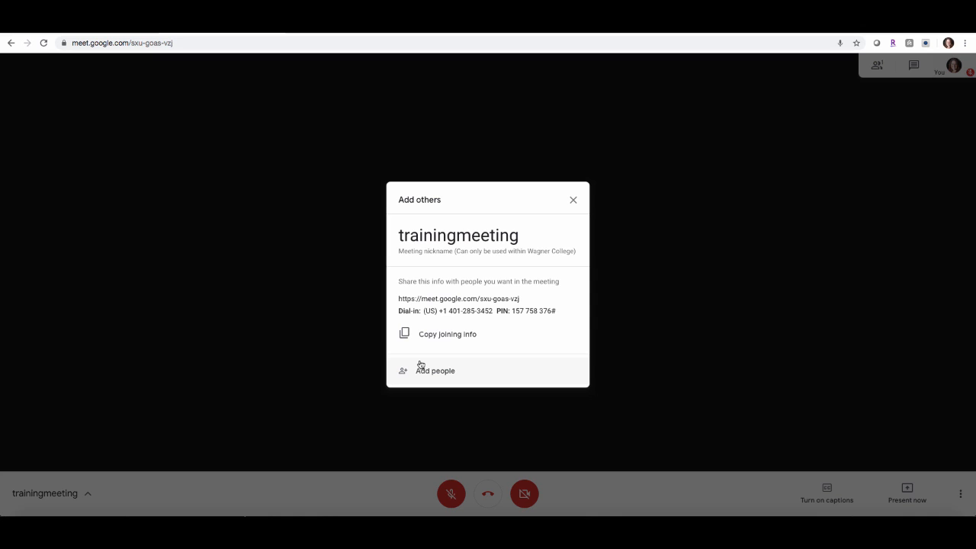
mouse_move(432, 374)
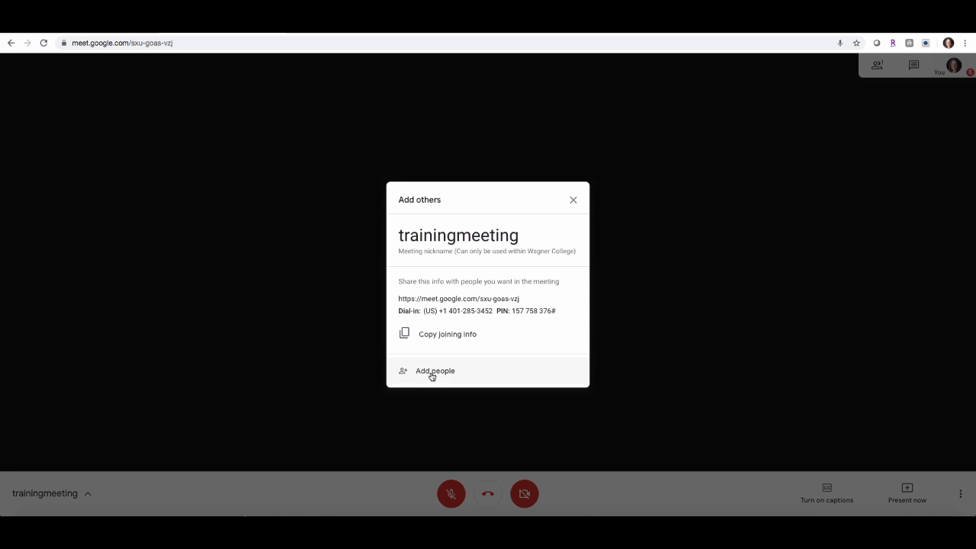
View the Invite/Call options for adding people, then dismiss them without inviting anyone.
click(434, 370)
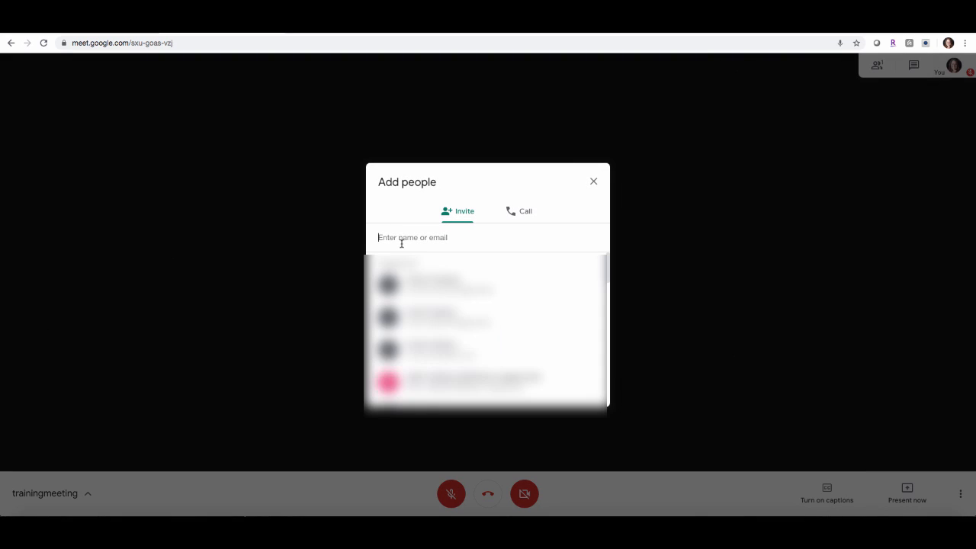
mouse_move(593, 182)
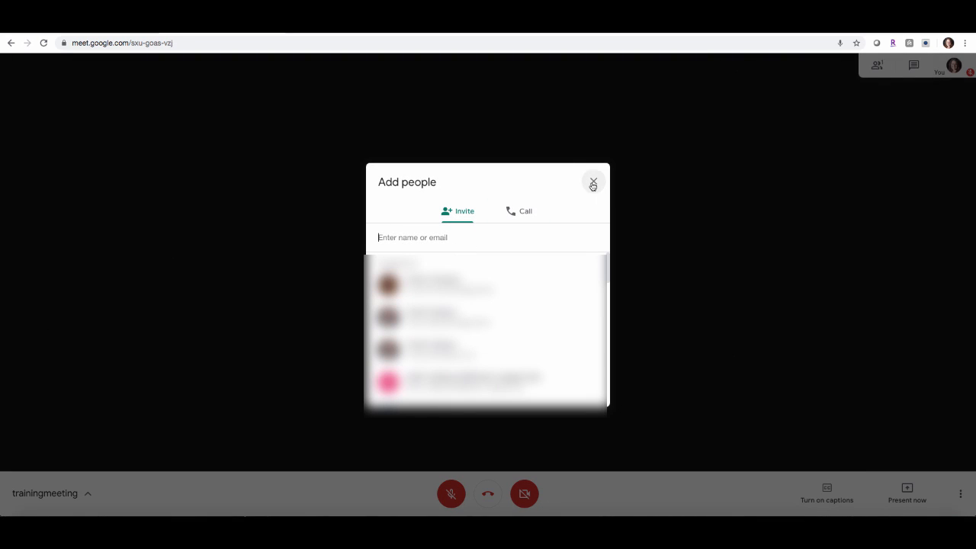
click(594, 183)
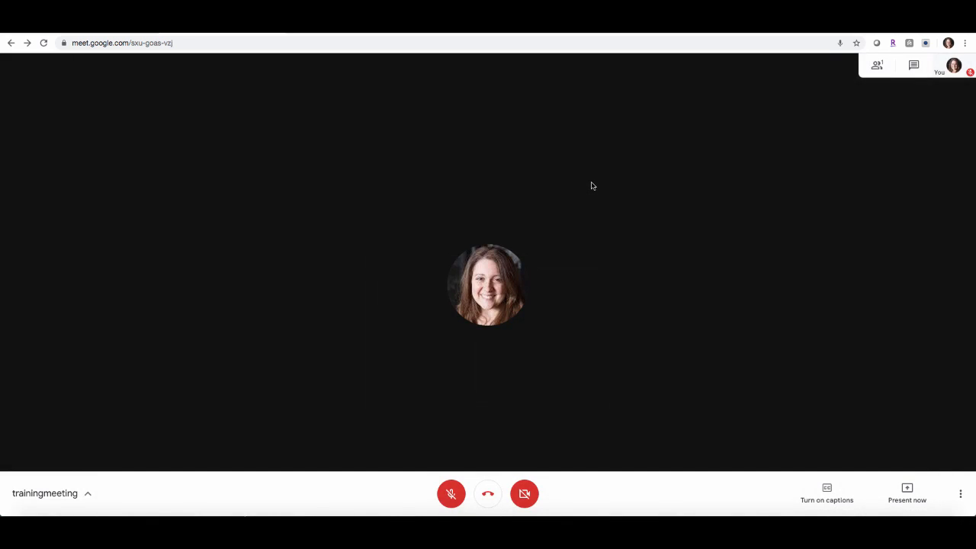
mouse_move(592, 190)
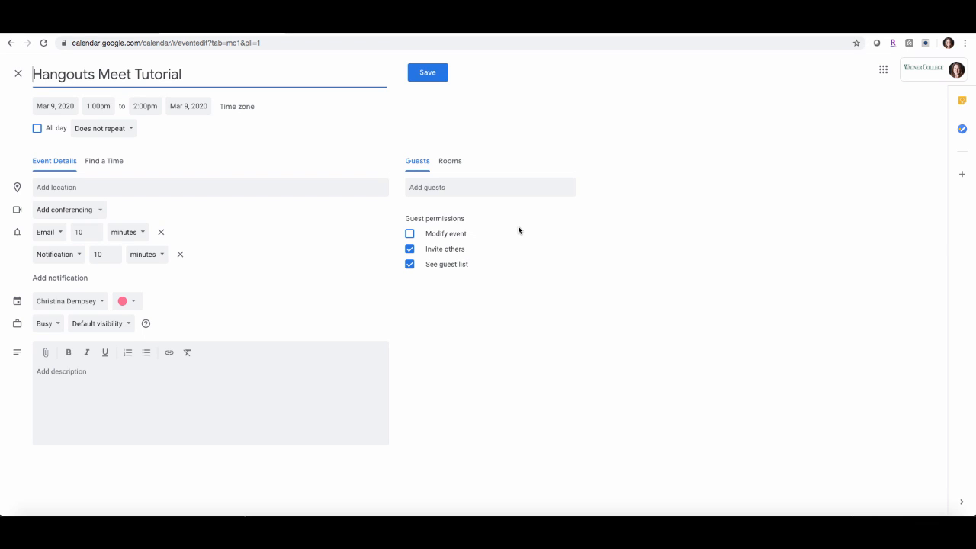
mouse_move(507, 197)
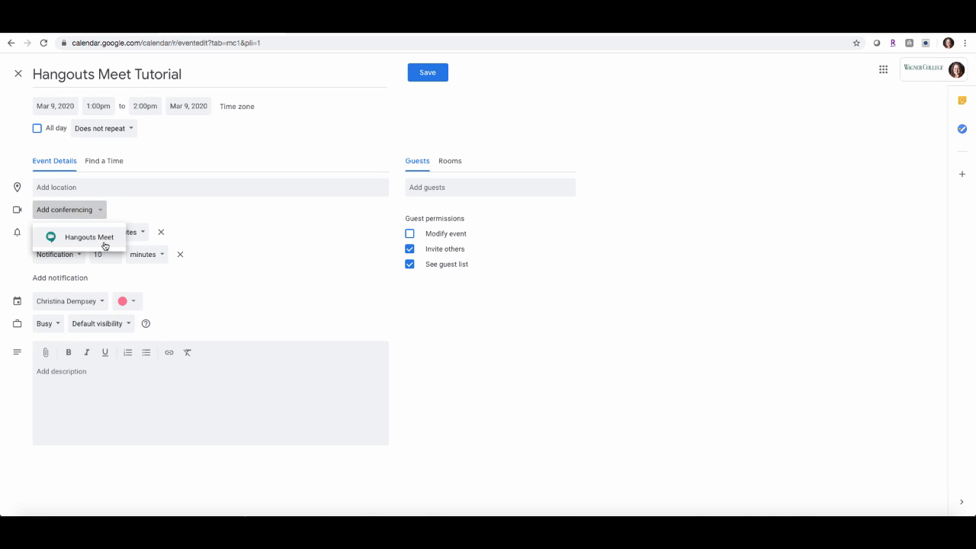
Attach Hangouts Meet conferencing to the event and begin adding guests.
click(89, 237)
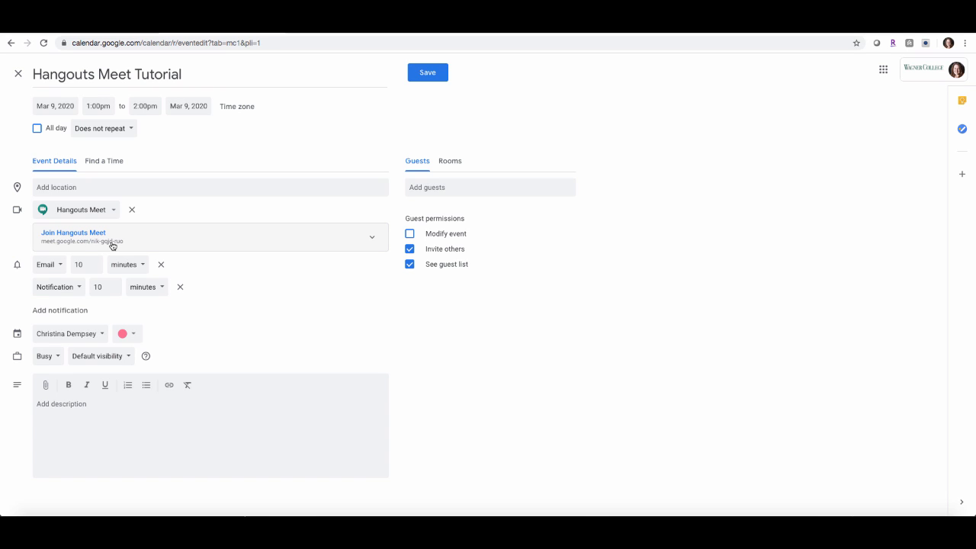
click(489, 187)
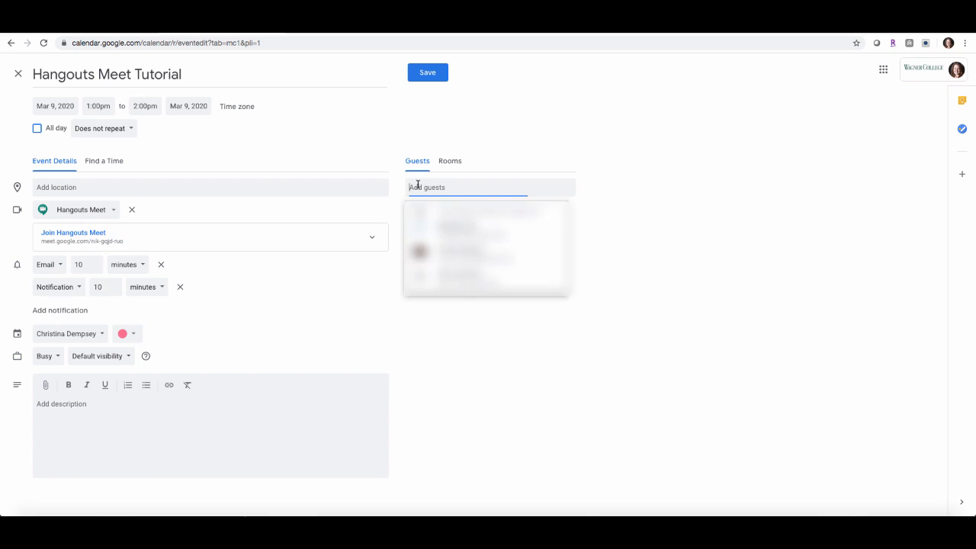
Add IT Training as a guest, save the event and send the invitation emails.
text(itl)
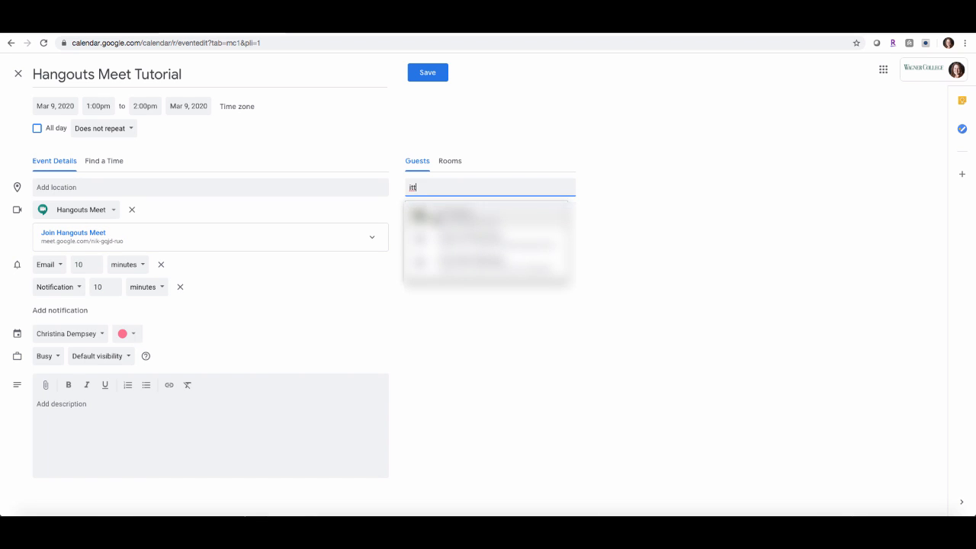
click(488, 239)
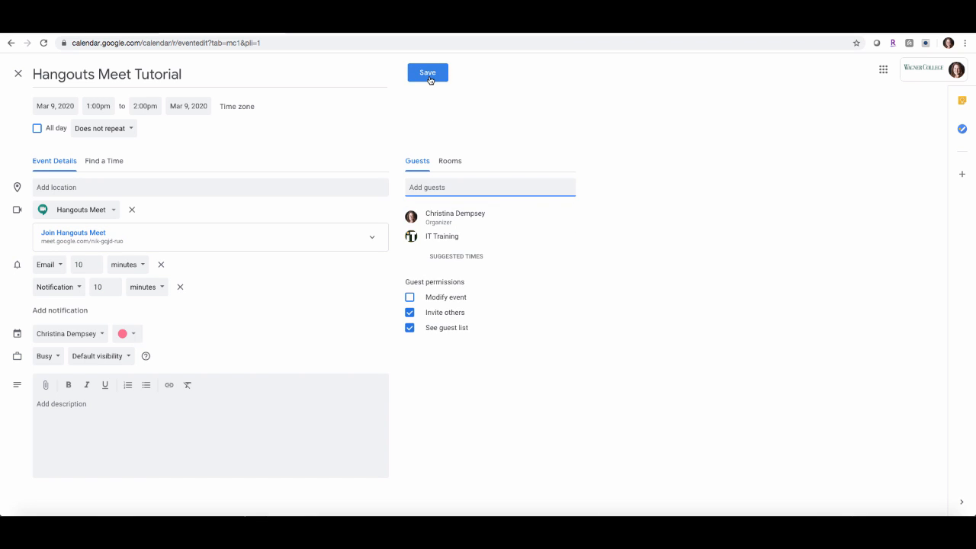
click(427, 72)
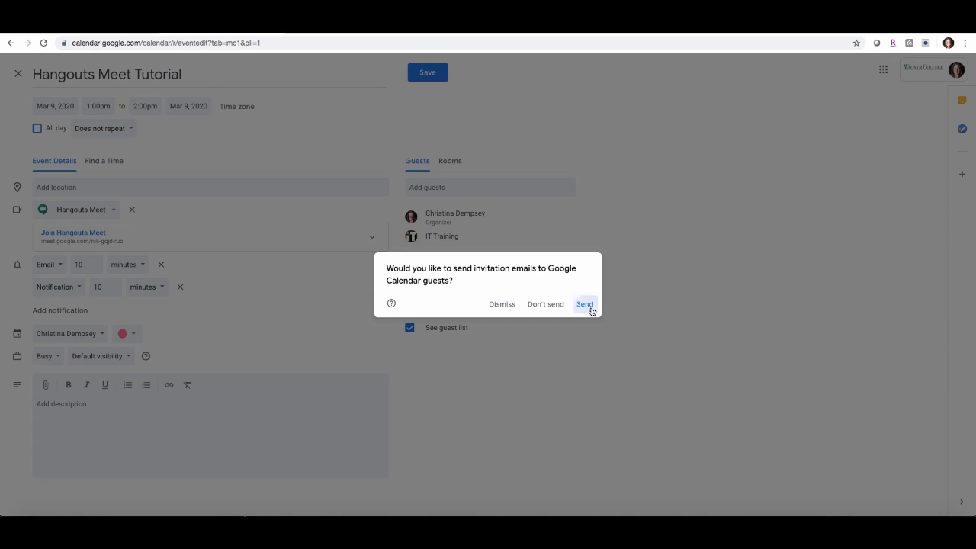
click(585, 305)
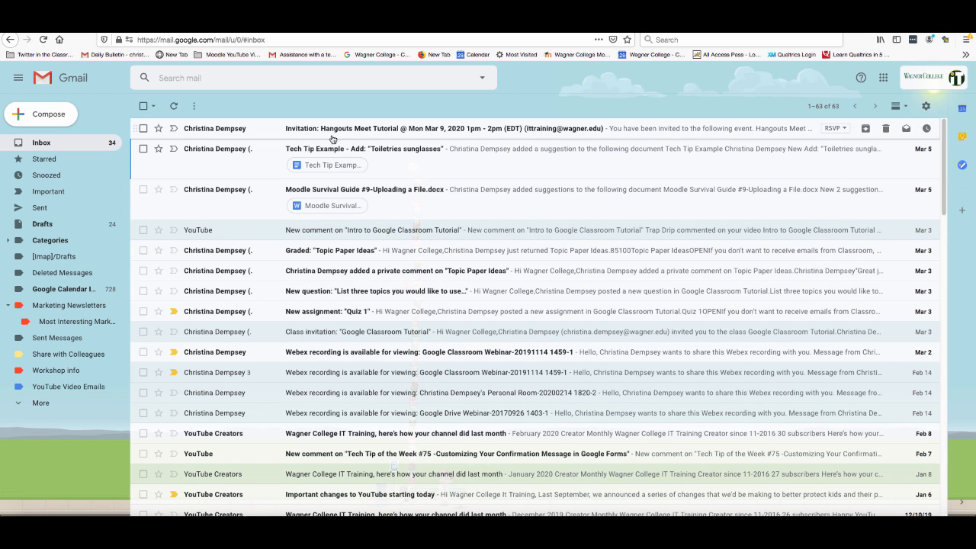
Read the Hangouts Meet Tutorial invitation email down to its joining link and dial-in number.
click(419, 129)
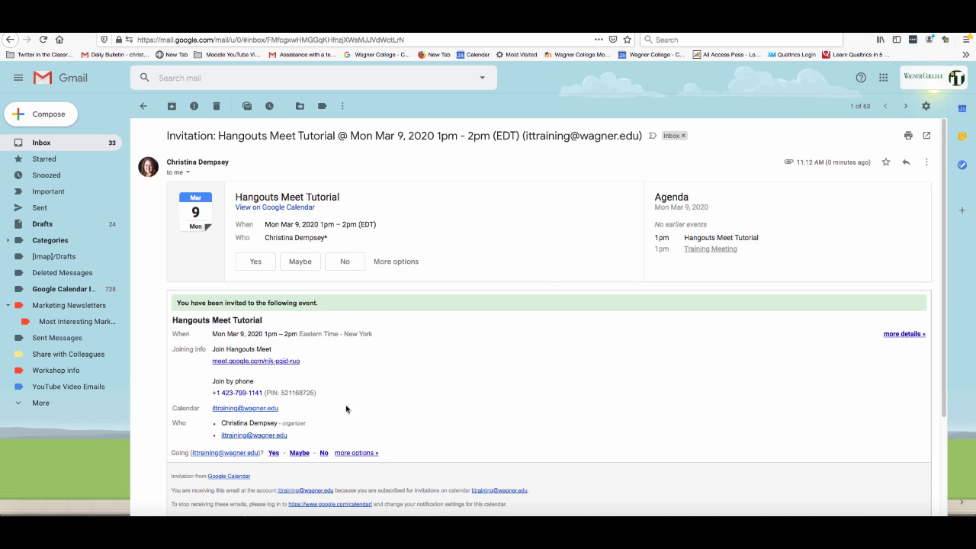
mouse_move(226, 151)
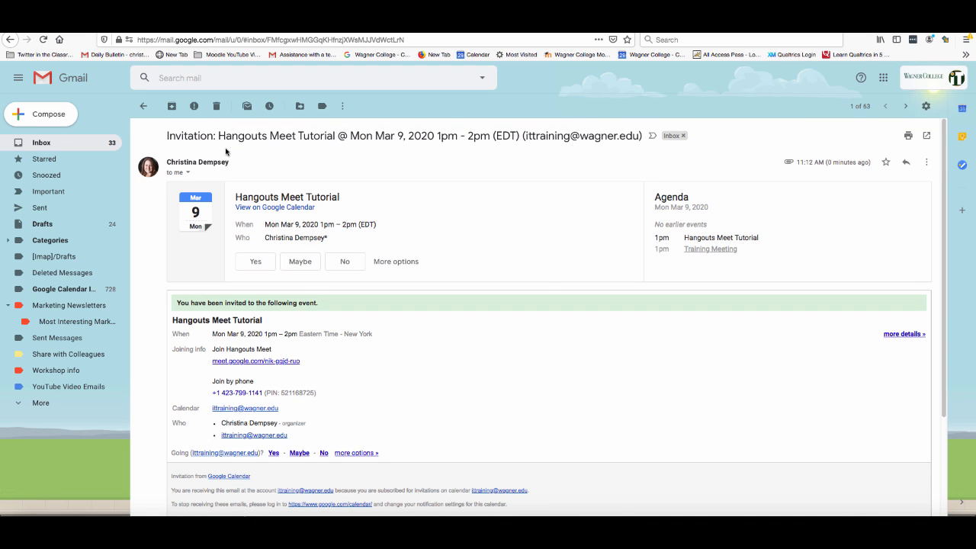
scroll(down, 3)
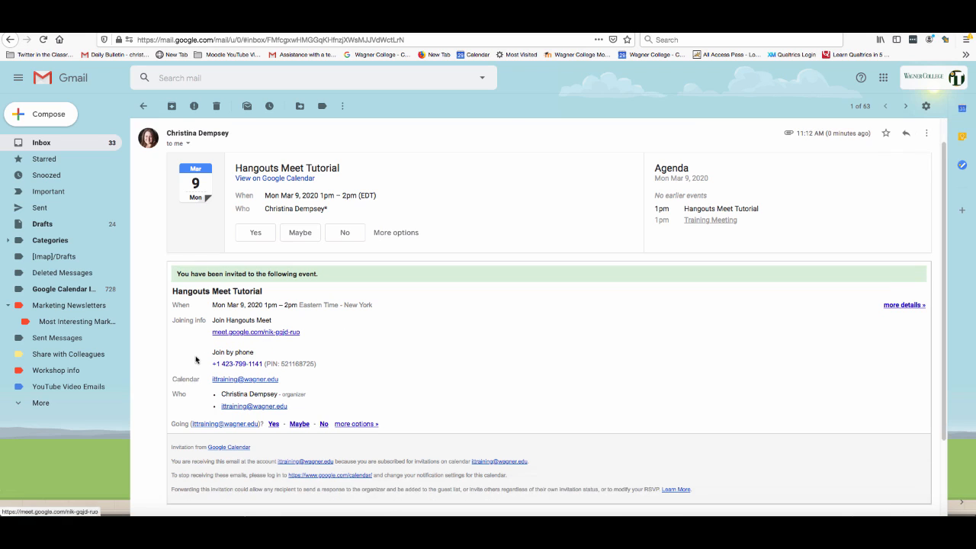
mouse_move(196, 331)
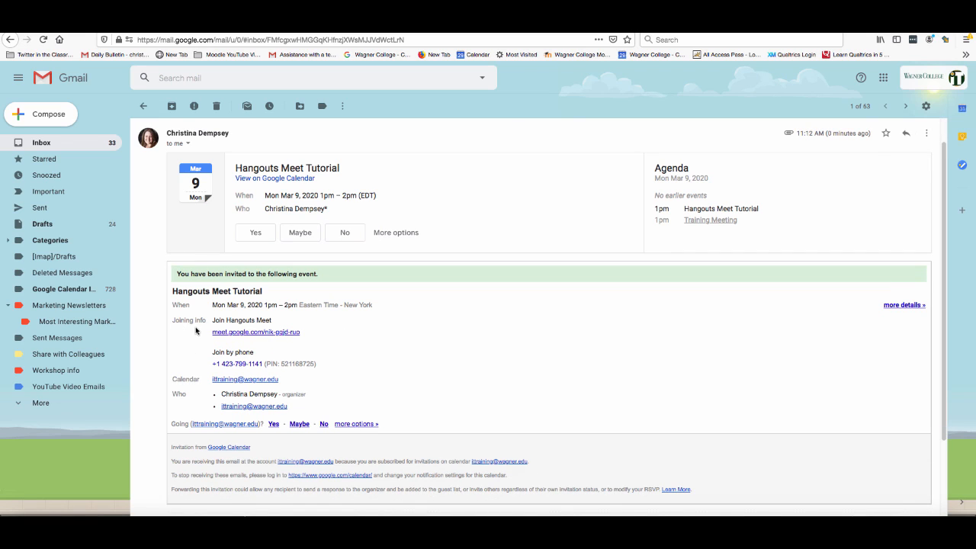
mouse_move(253, 334)
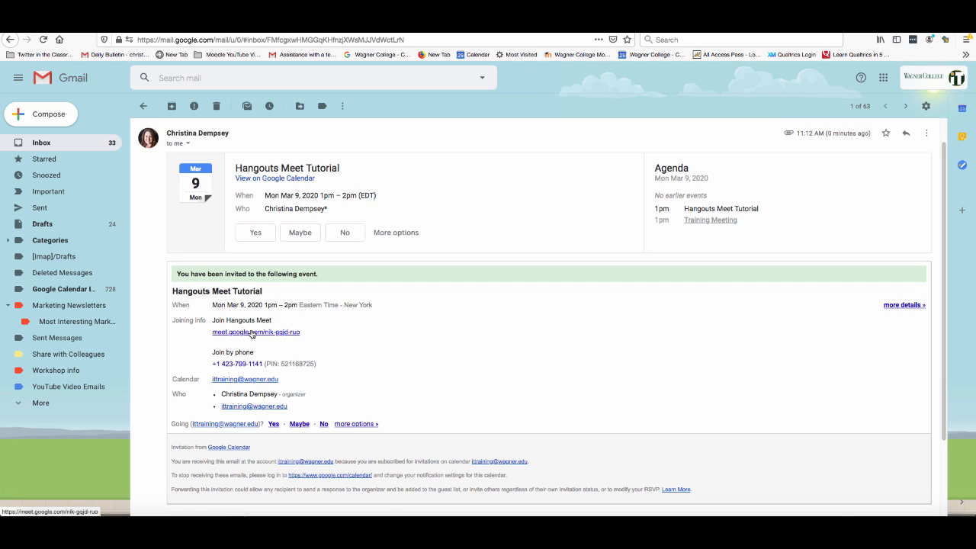
mouse_move(218, 372)
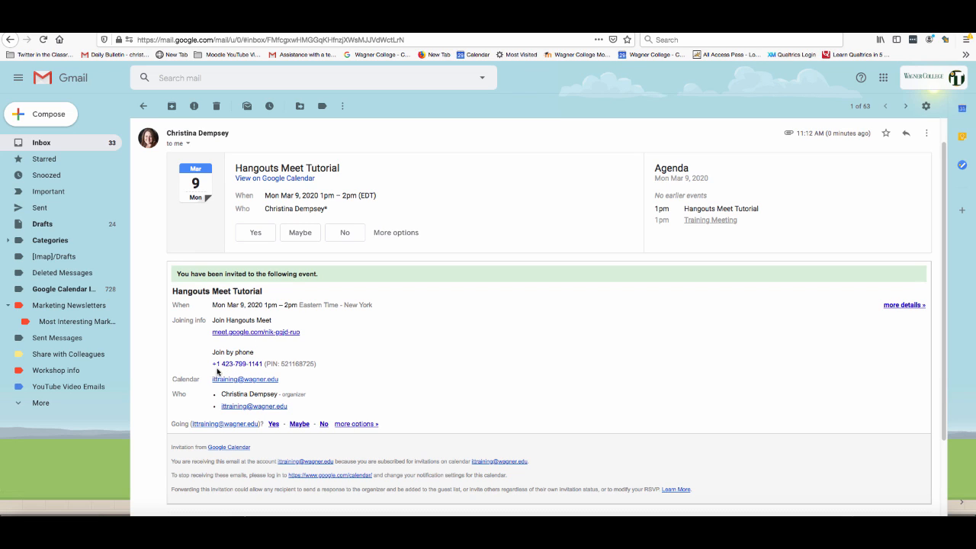
mouse_move(289, 373)
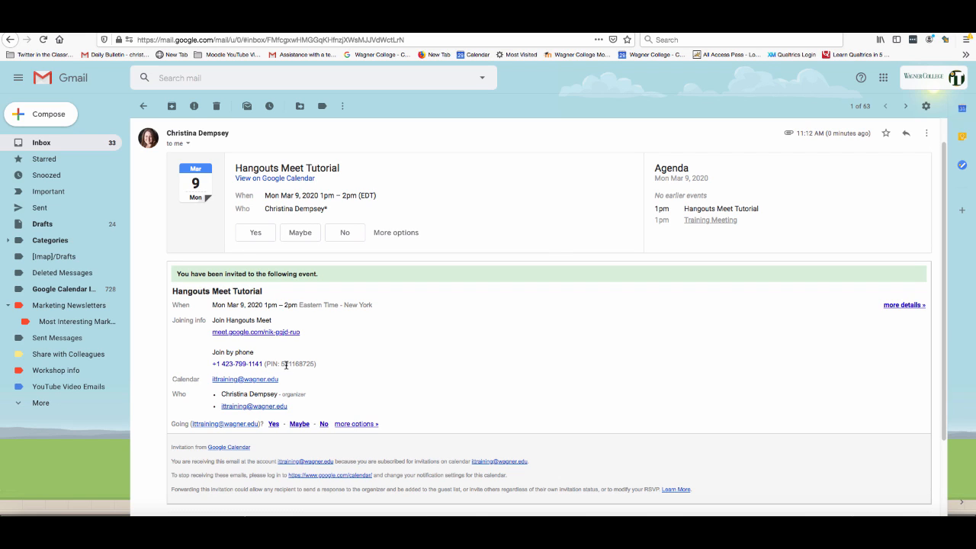
mouse_move(288, 338)
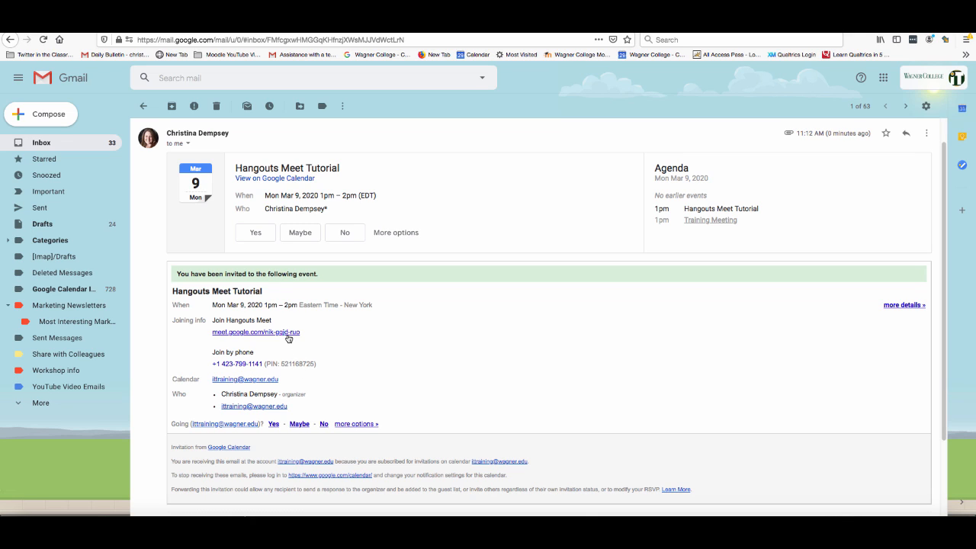
mouse_move(357, 386)
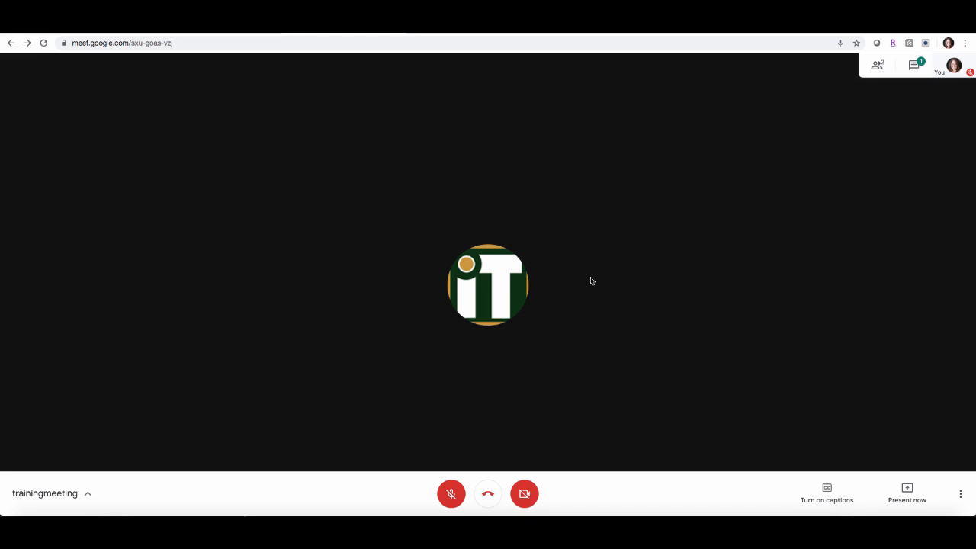
mouse_move(877, 64)
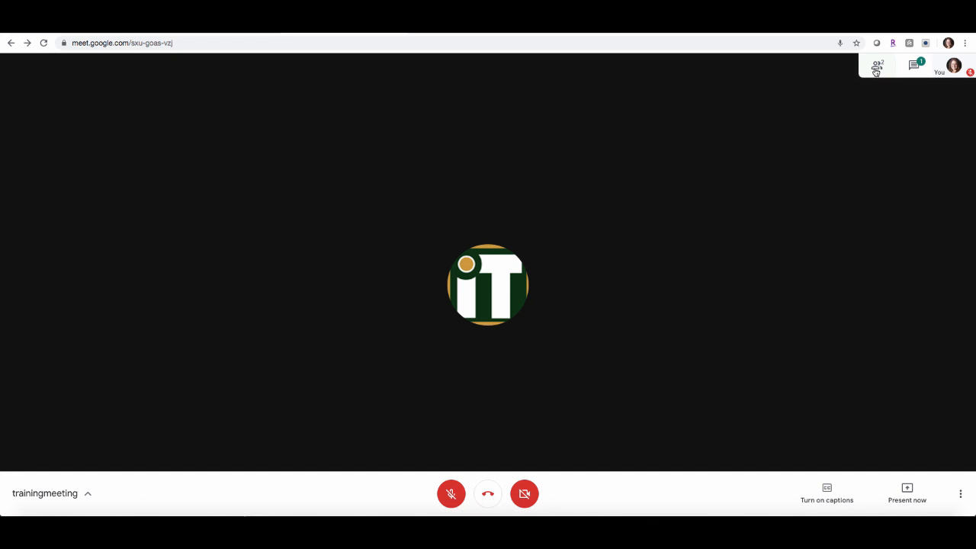
Check the People list, then read the meeting's chat message.
click(876, 65)
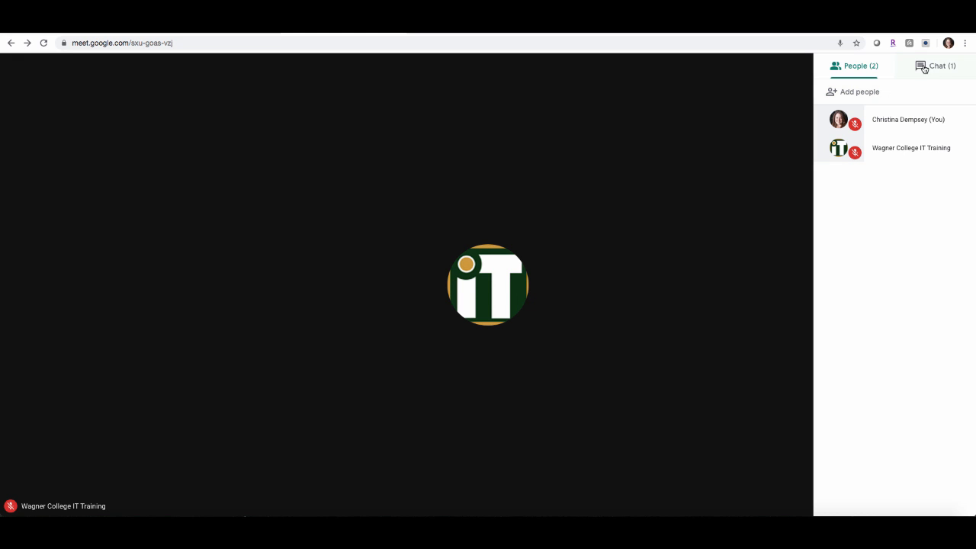
click(941, 66)
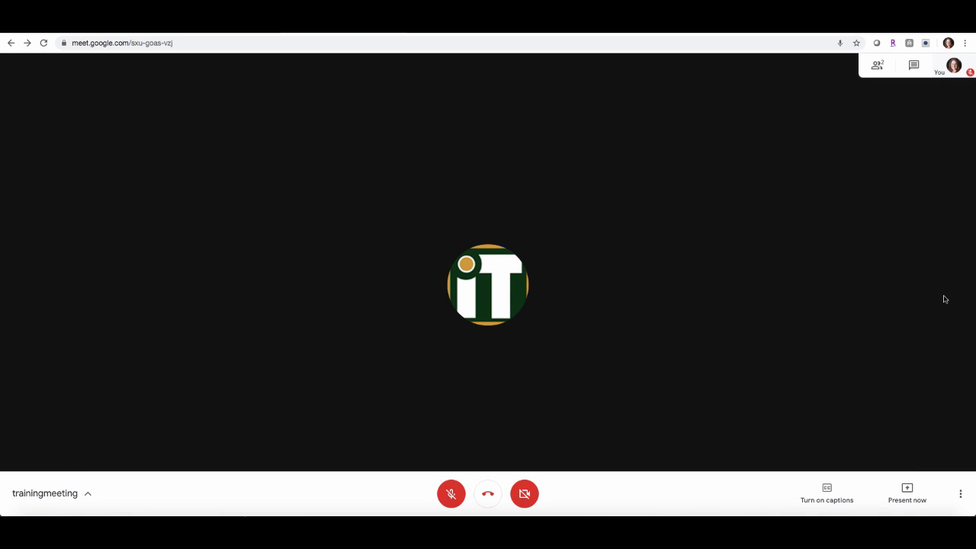
click(907, 493)
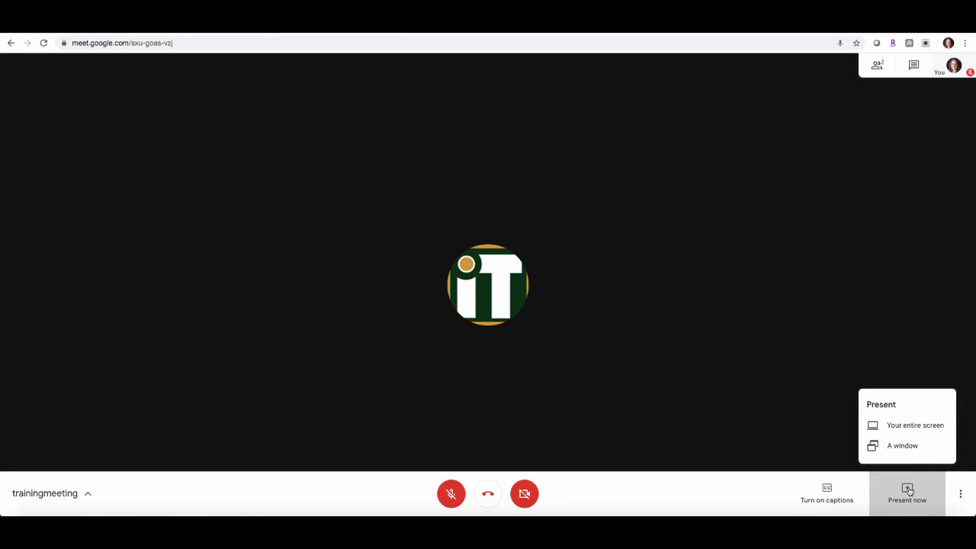
mouse_move(907, 425)
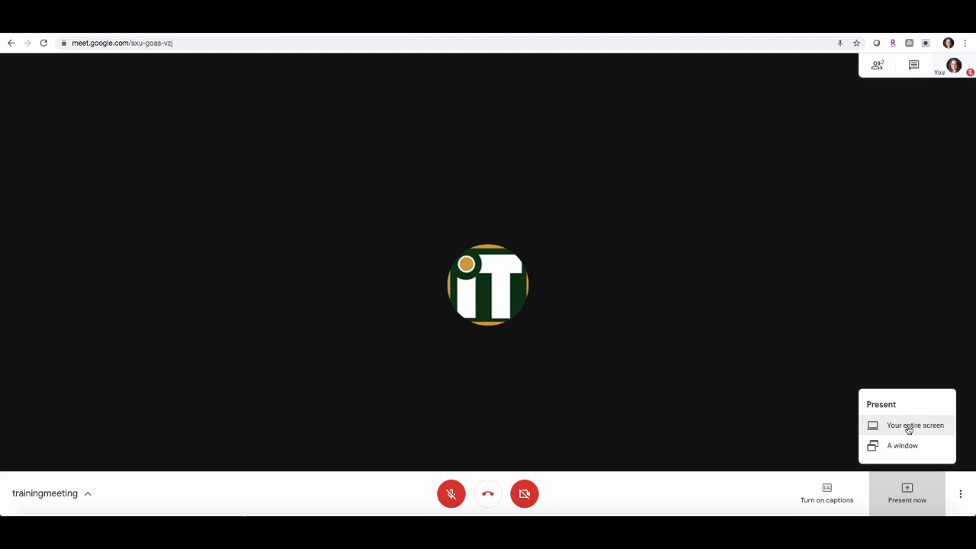
mouse_move(927, 450)
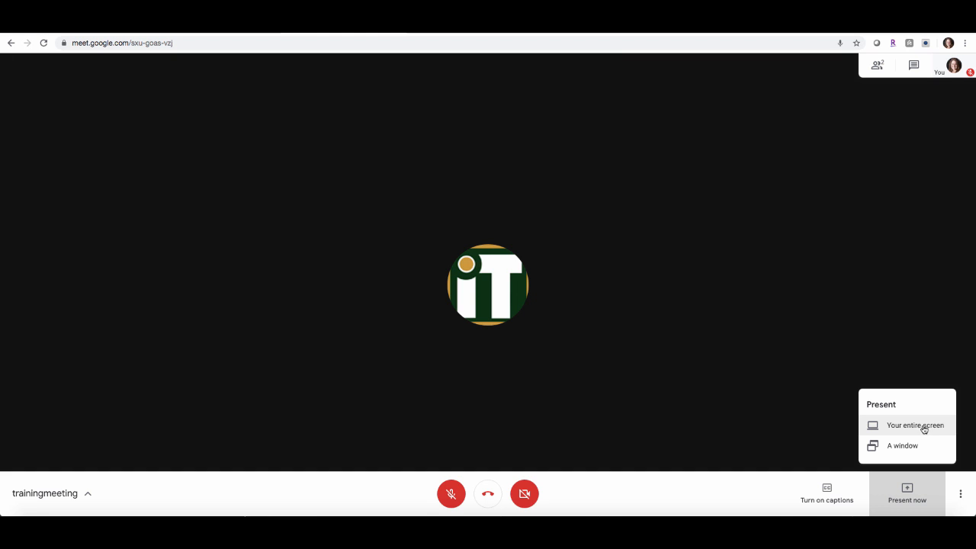
mouse_move(903, 445)
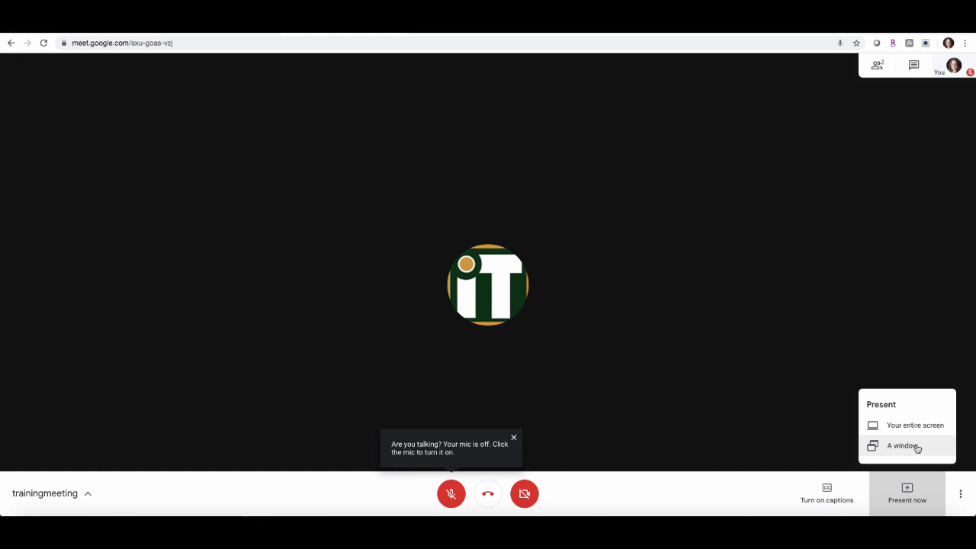
click(827, 493)
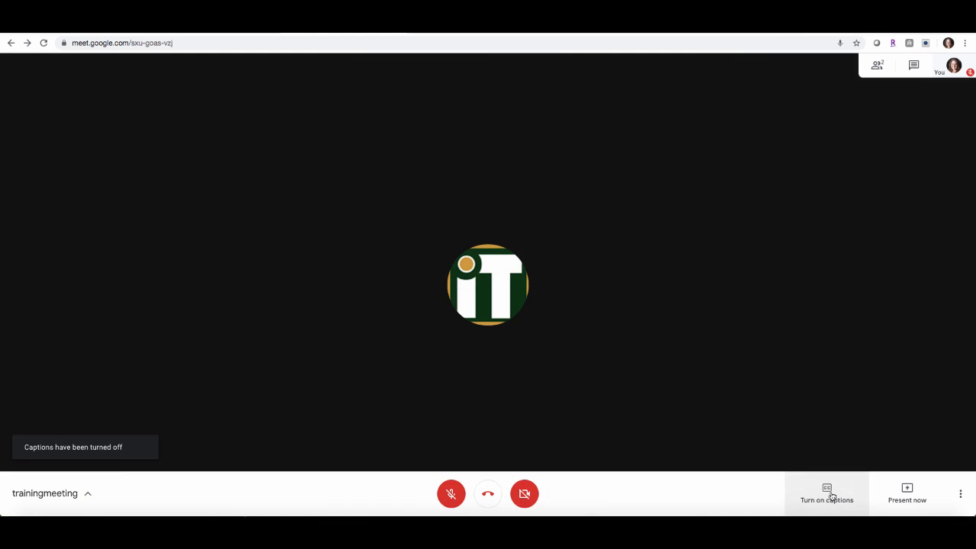
click(826, 495)
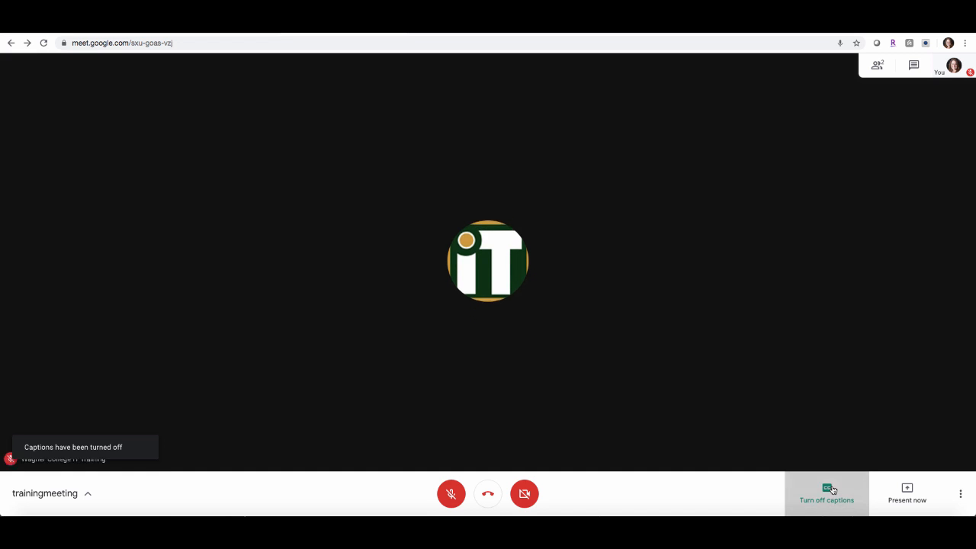
click(827, 493)
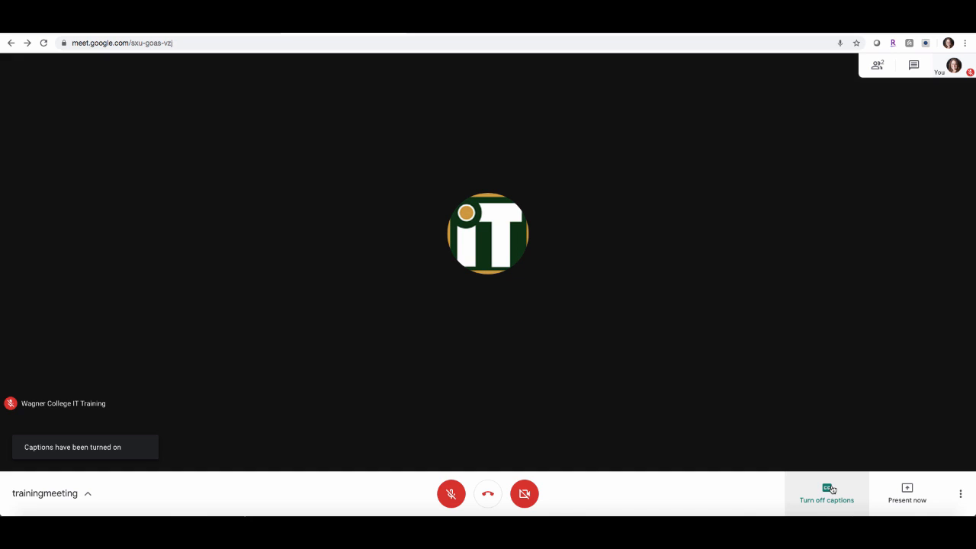
mouse_move(575, 430)
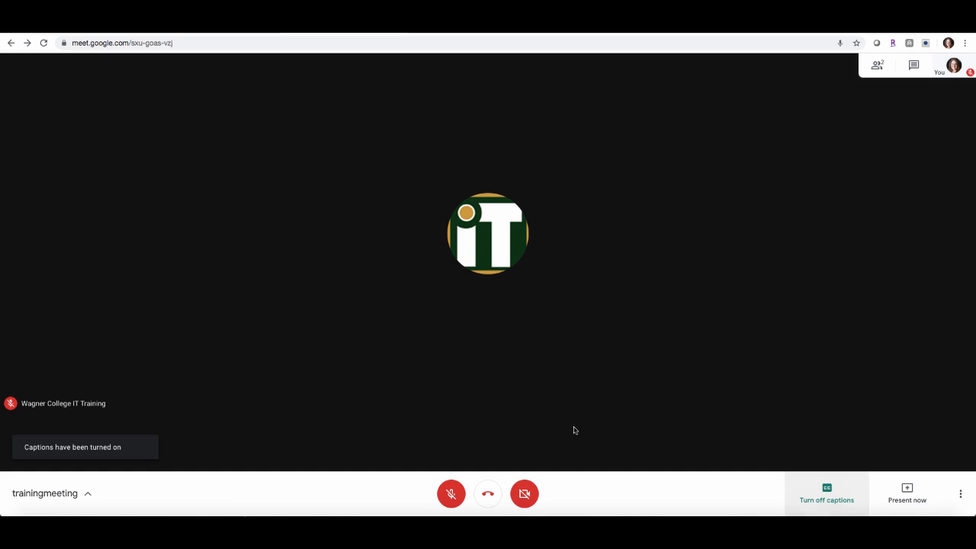
mouse_move(451, 494)
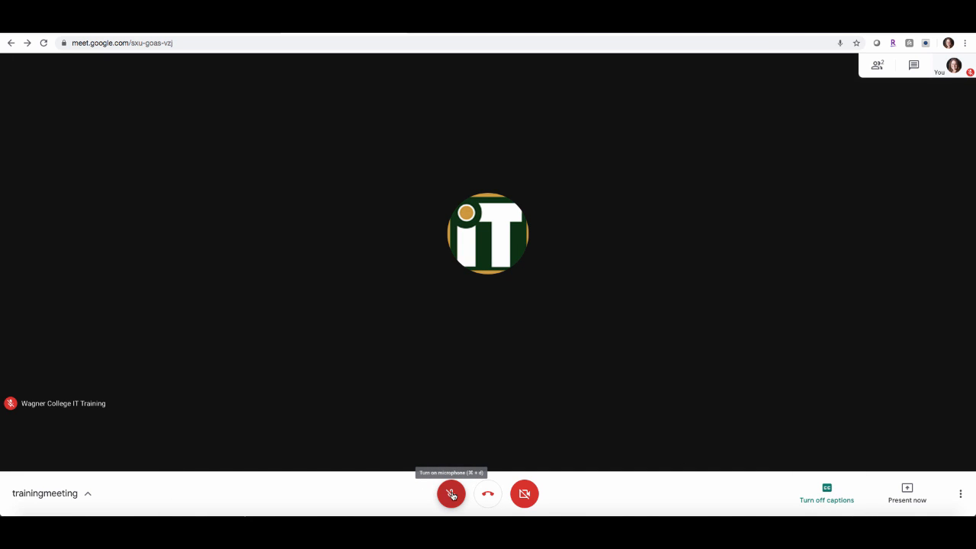
mouse_move(418, 444)
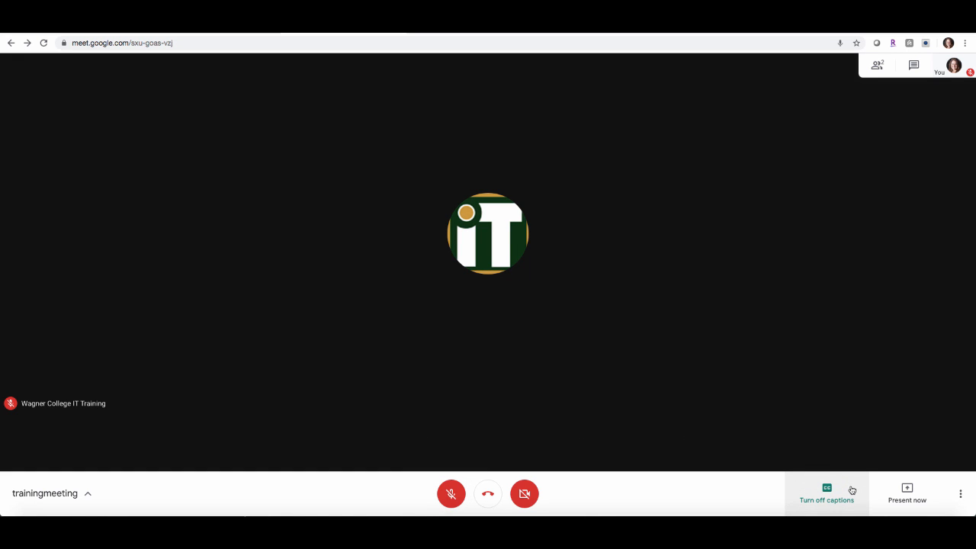
click(827, 493)
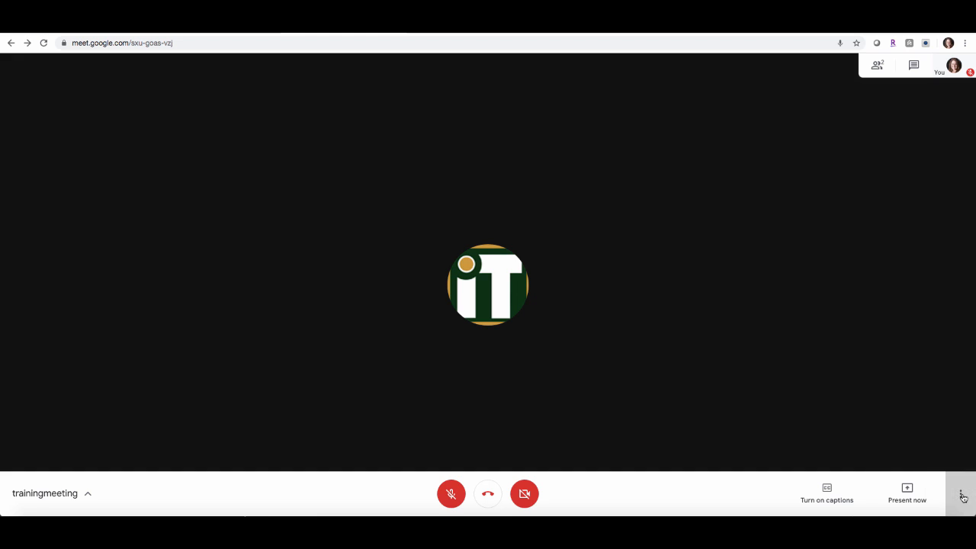
click(962, 494)
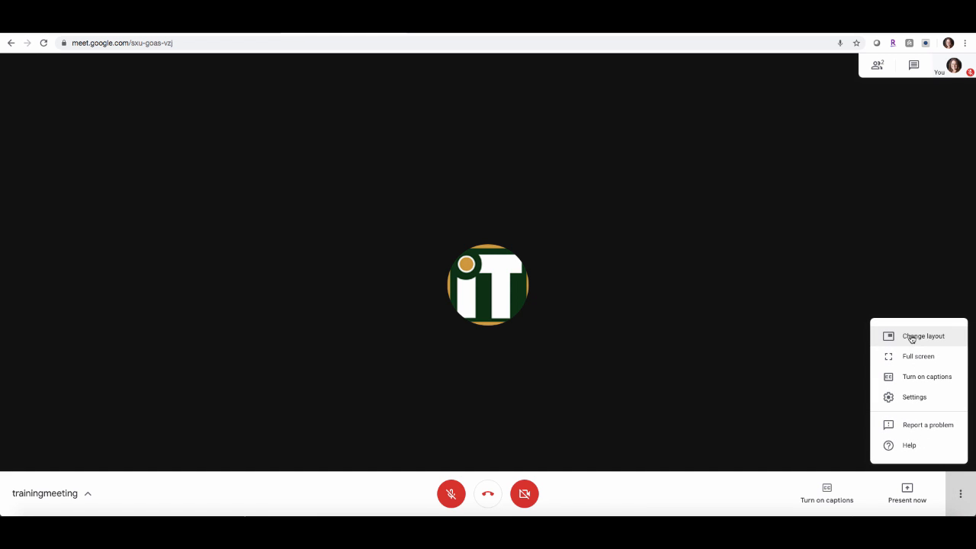
mouse_move(918, 357)
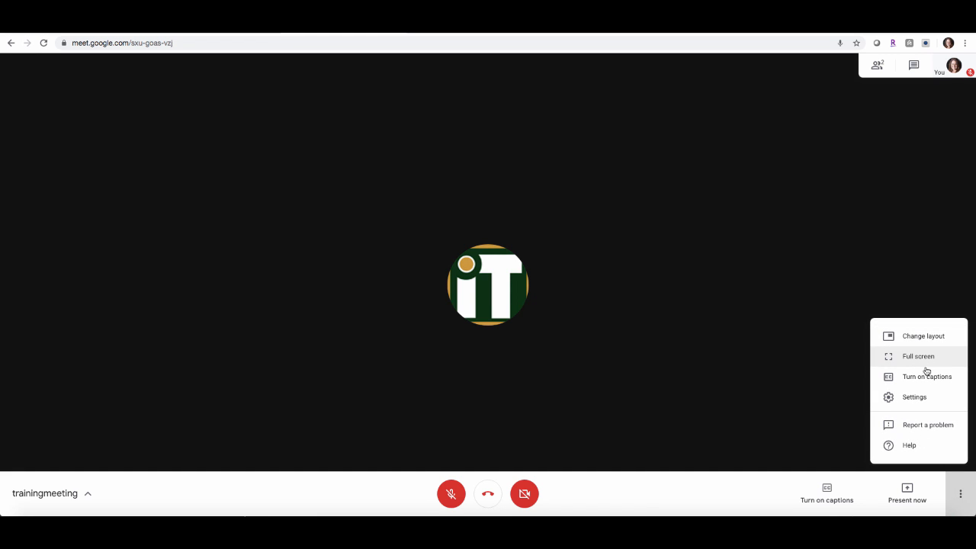
mouse_move(914, 397)
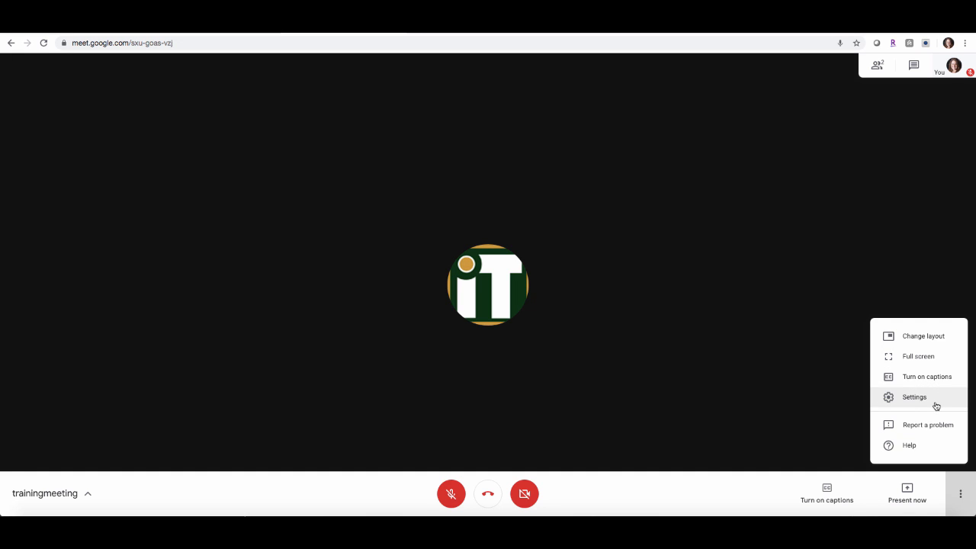
click(913, 397)
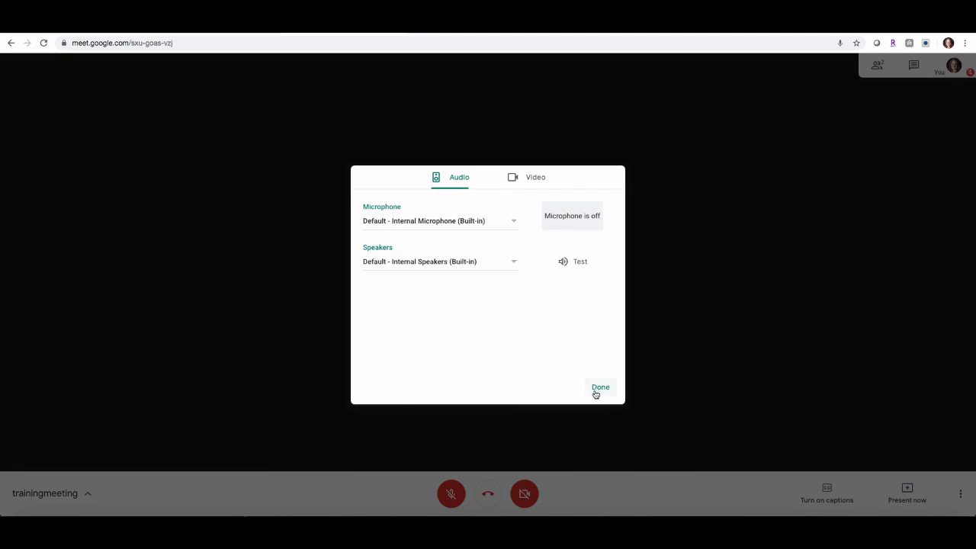
click(600, 387)
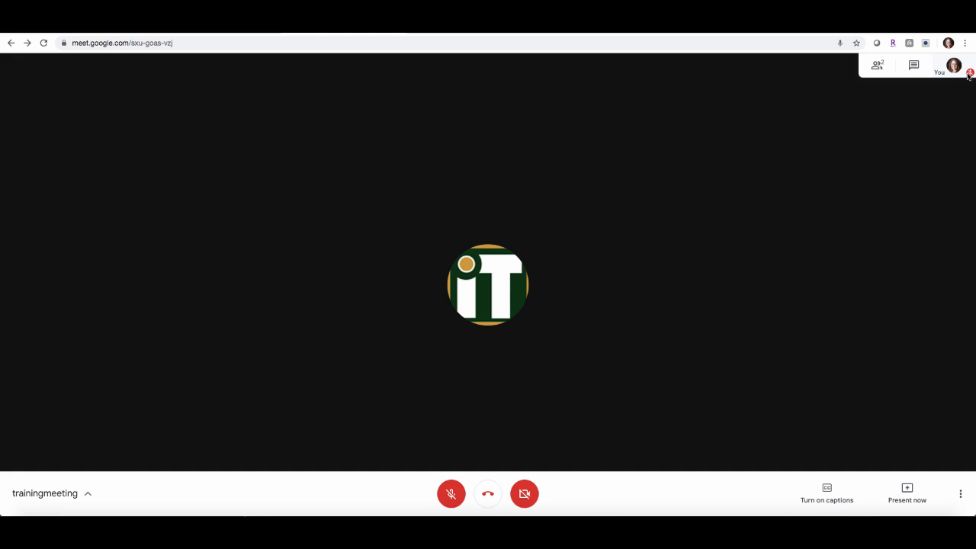
mouse_move(206, 404)
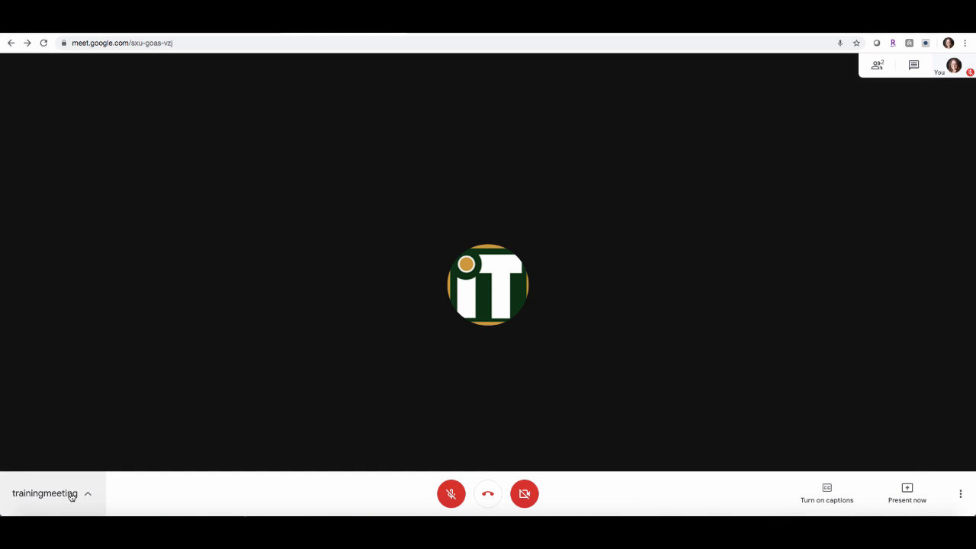
Show the meeting details, select the meeting code in the link, then leave the call.
click(50, 494)
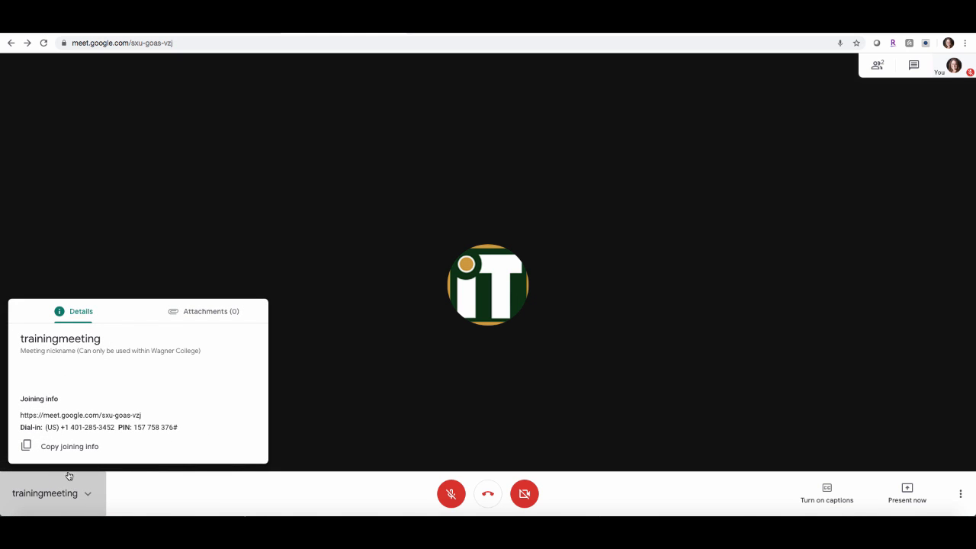
mouse_move(95, 411)
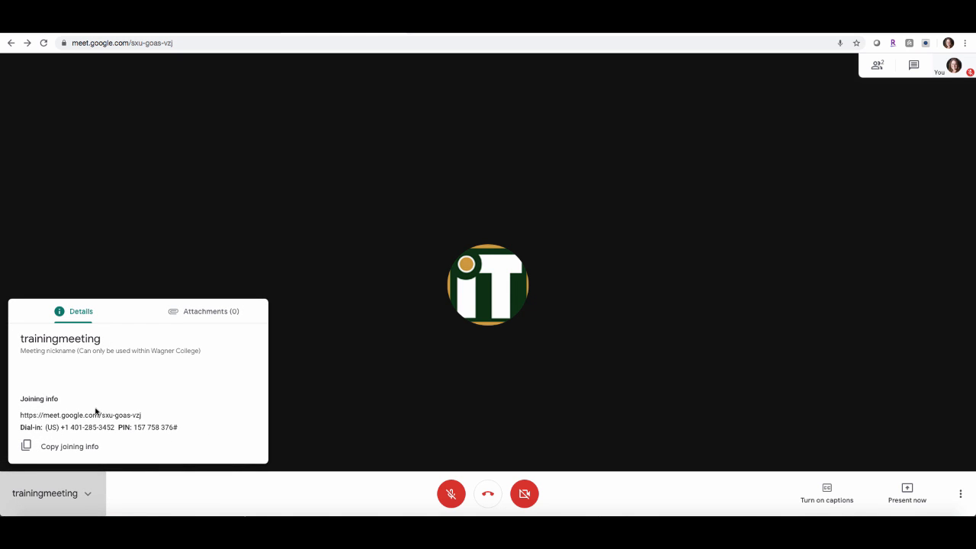
double_click(120, 415)
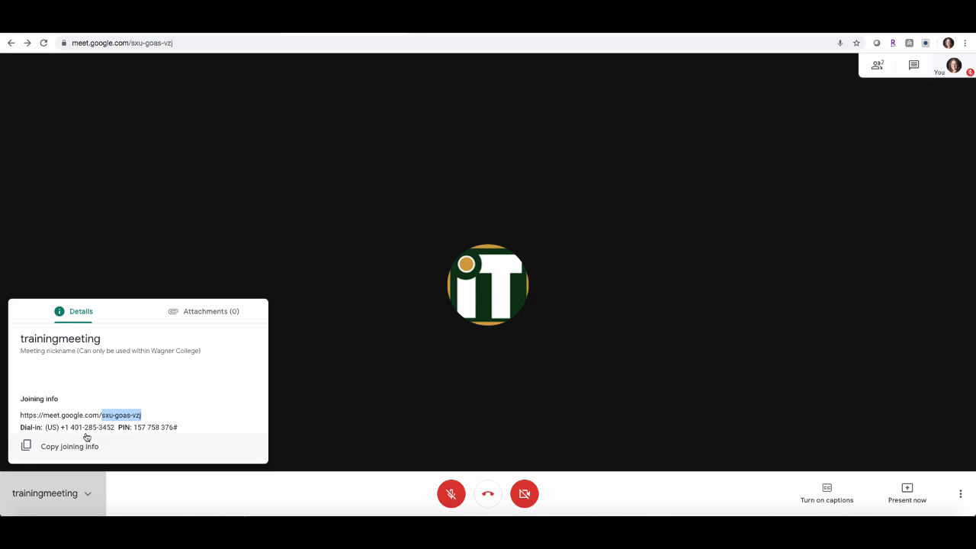
mouse_move(135, 427)
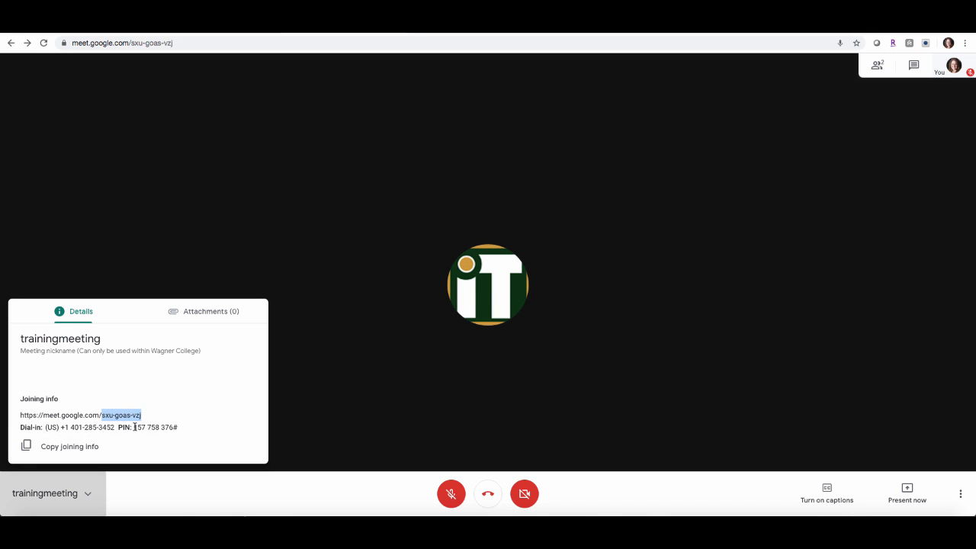
click(488, 493)
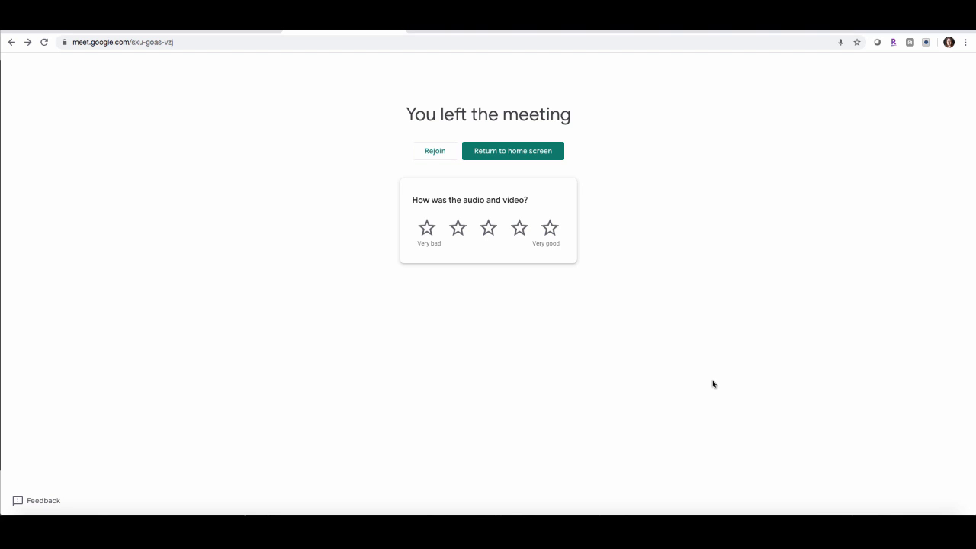
mouse_move(553, 105)
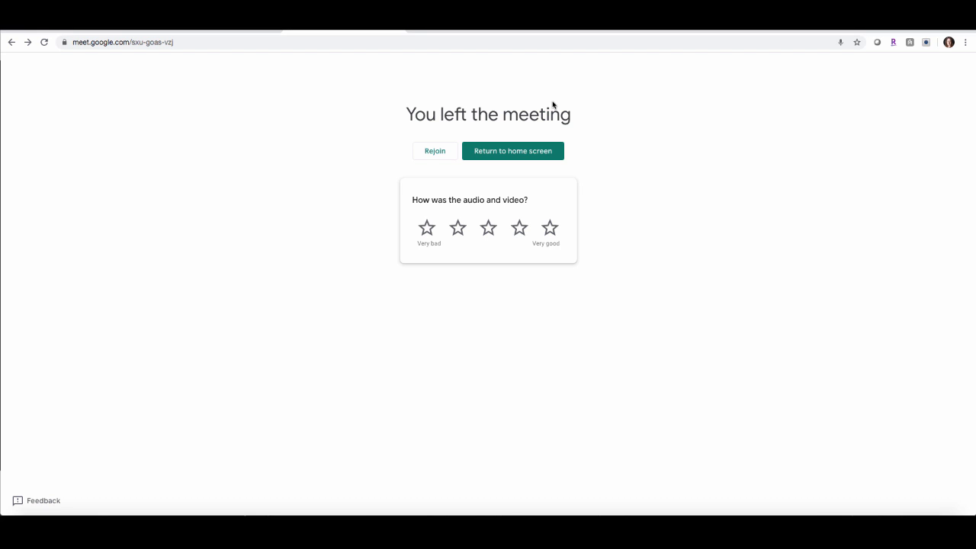